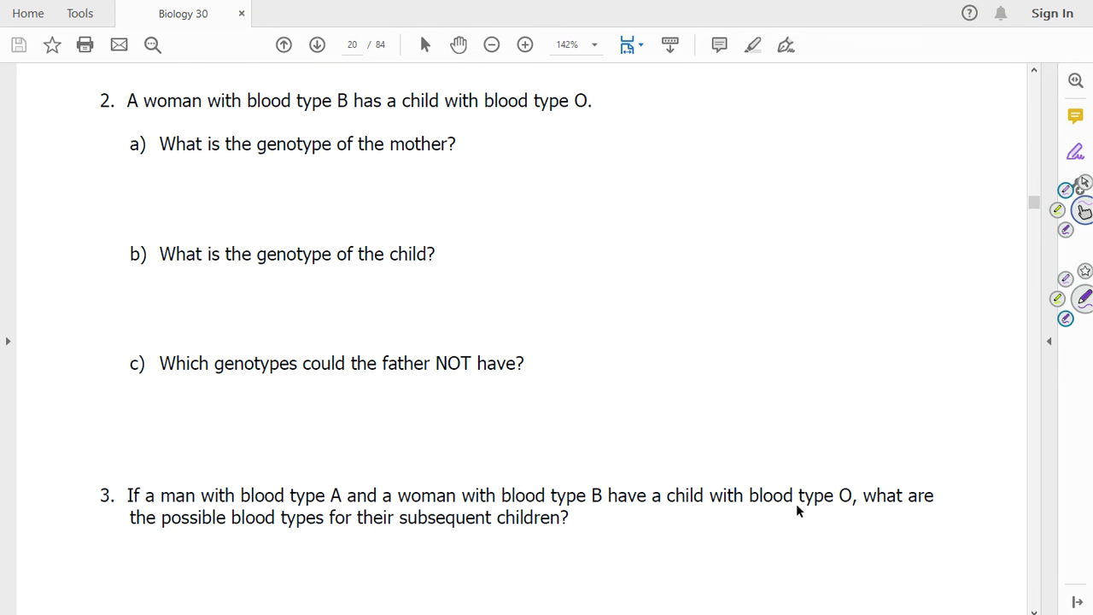
mouse_move(659, 502)
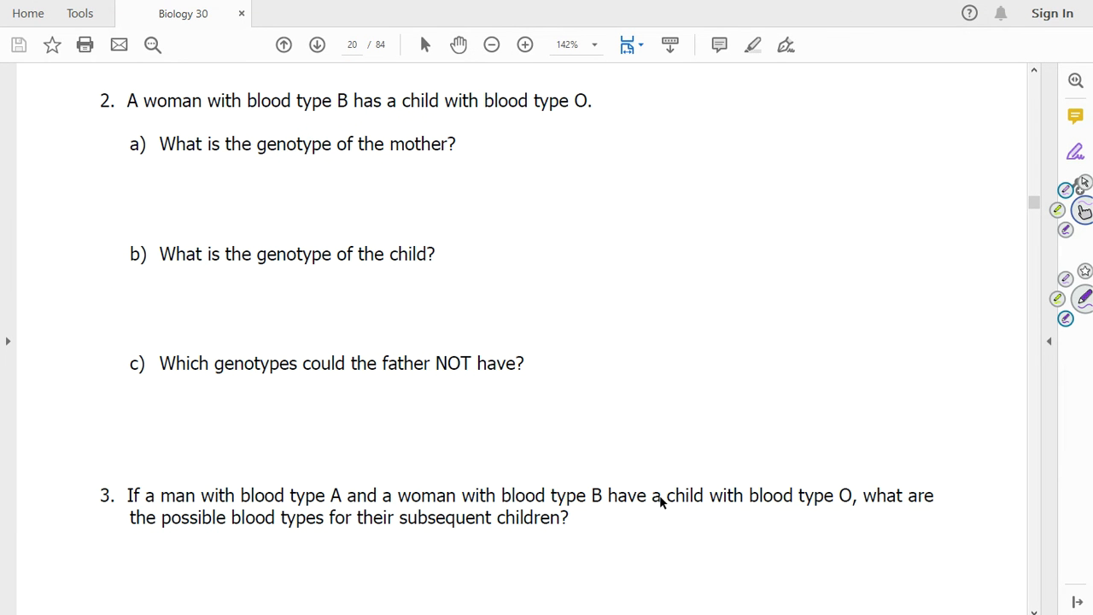
- Underline 'O' and pen 'Woman I^B i' and 'Child ii' under question 2a
drag(155, 181, 165, 169)
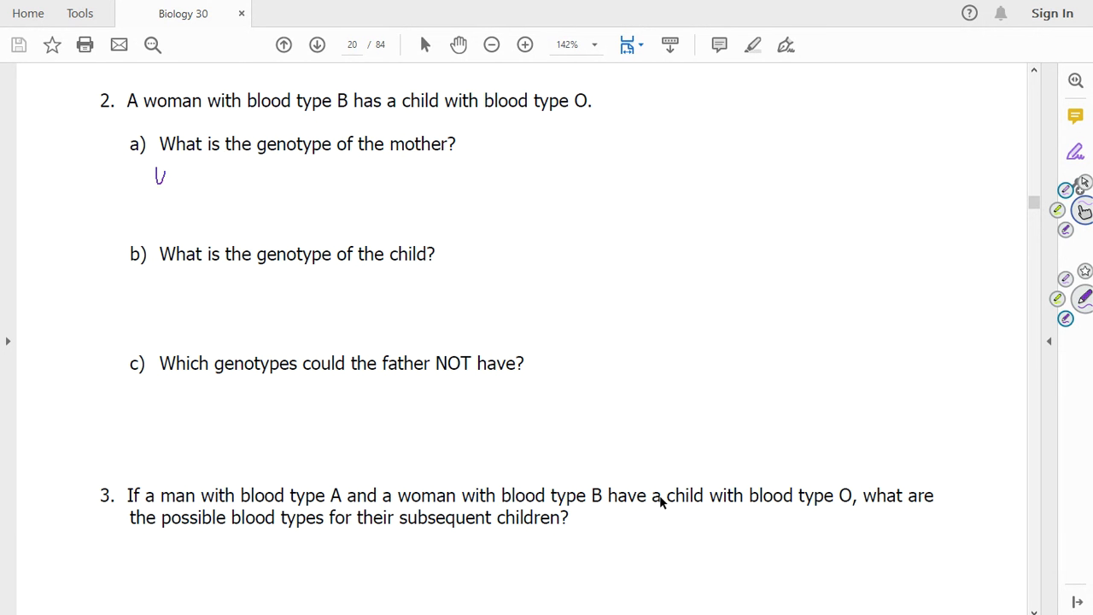
drag(154, 180, 252, 179)
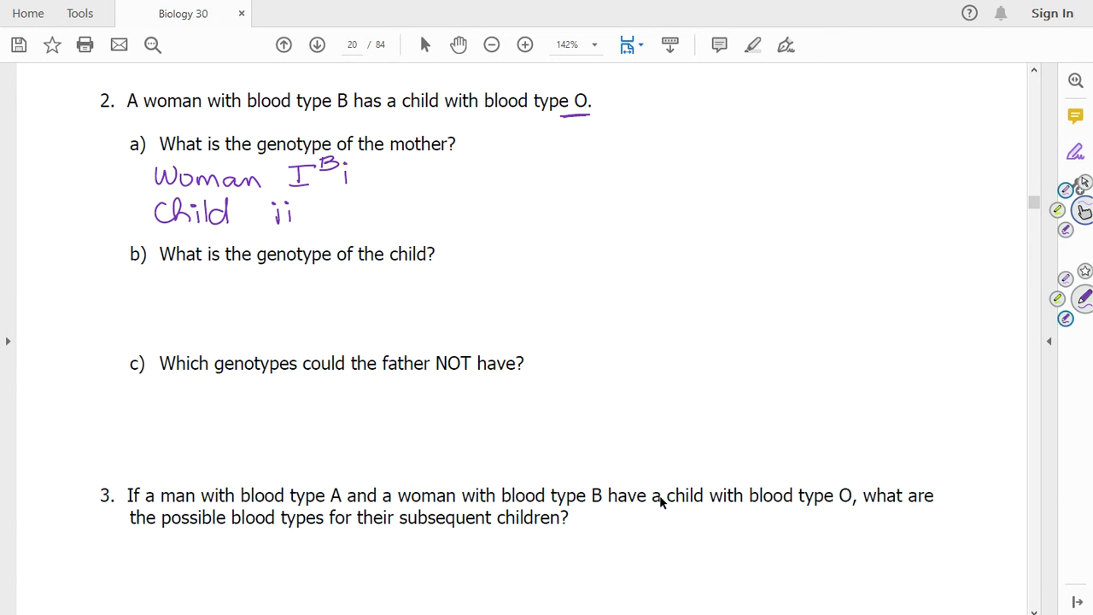
- Pen 'ii' under 2b, underline NOT, and list I^A I^B, I^A I^A, I^B I^B under 2c
drag(233, 282, 252, 299)
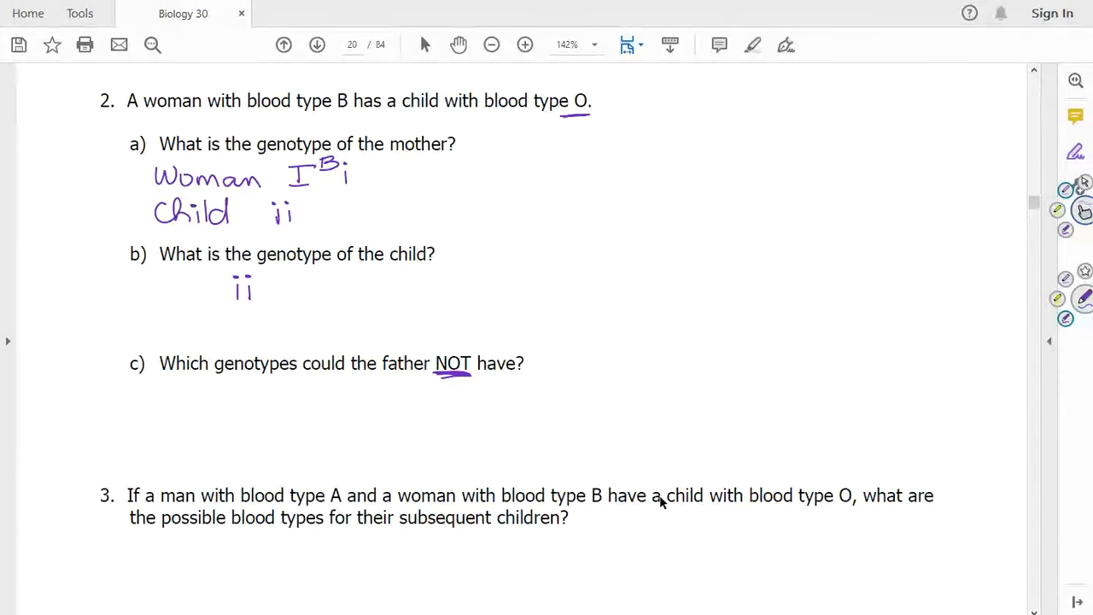
drag(189, 414, 215, 384)
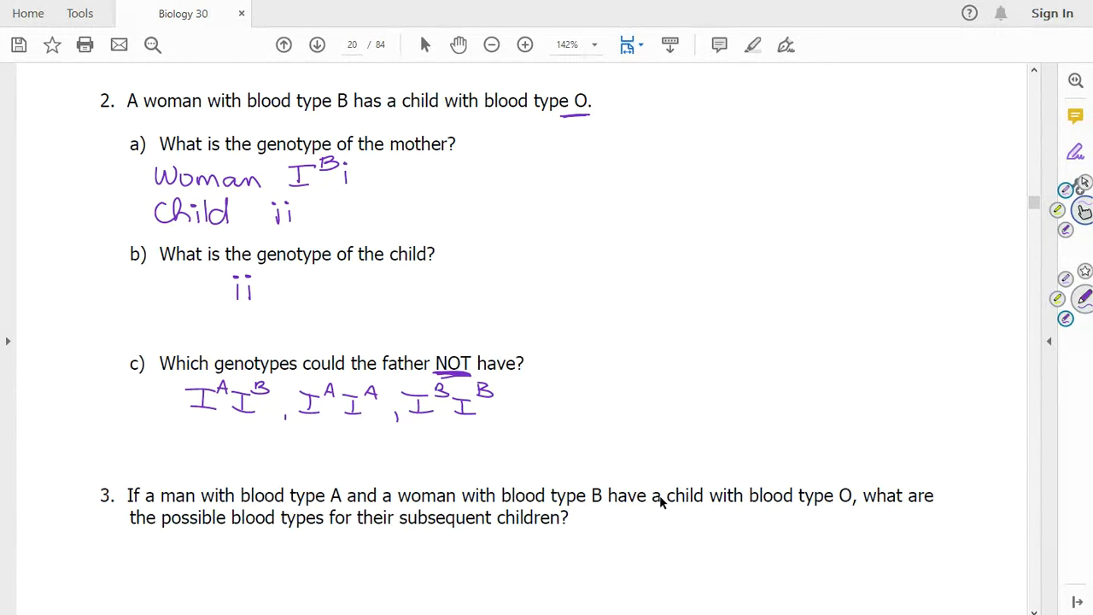
- Scroll to question 3, underline 'child with blood type O' and write 'ii' above
scroll(down, 3)
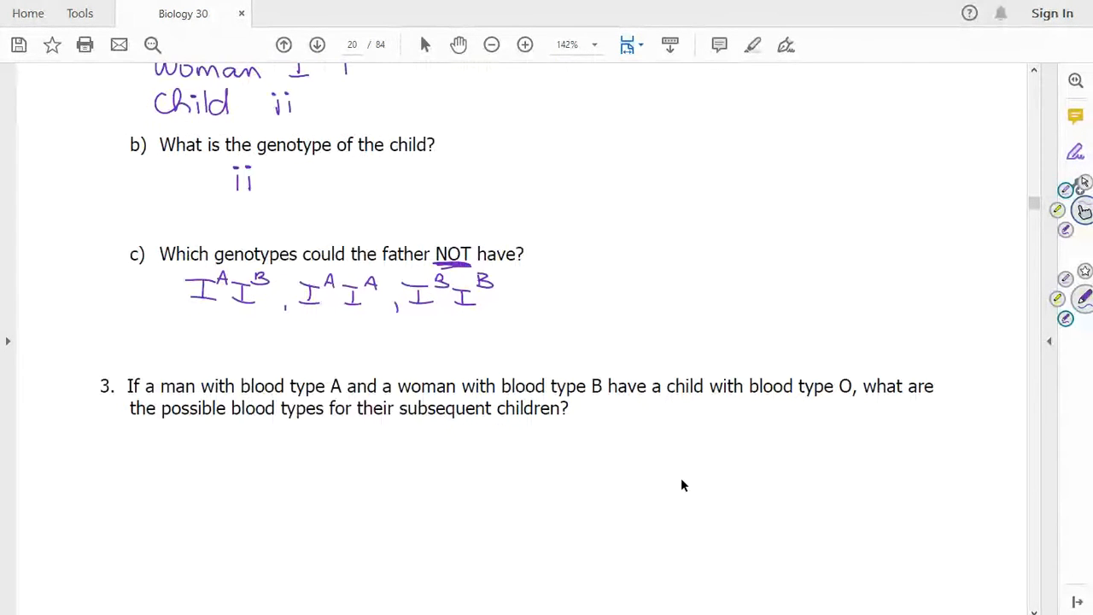
scroll(down, 3)
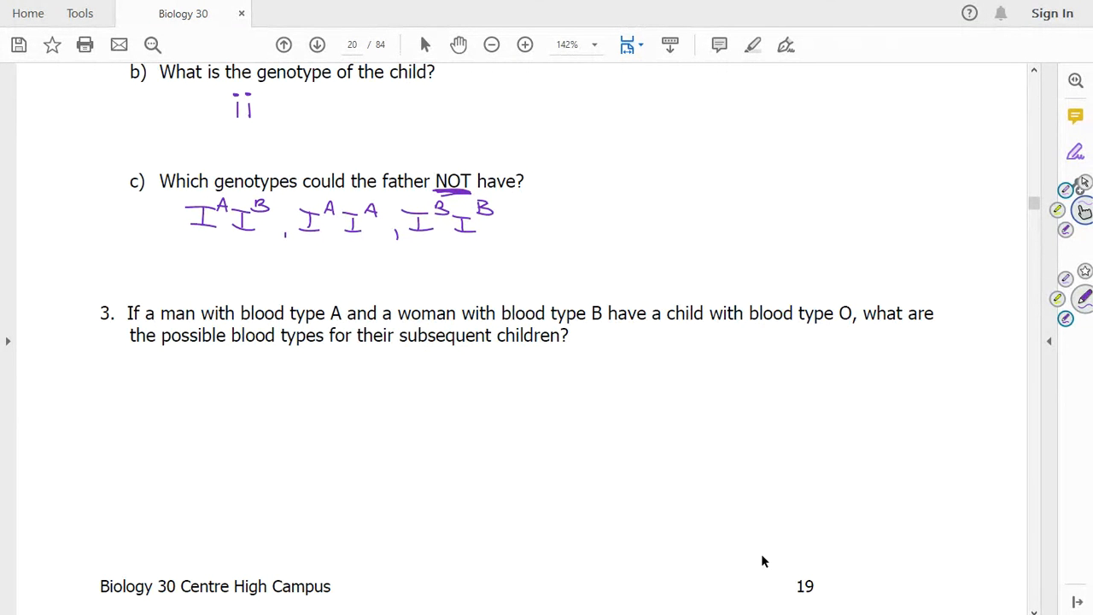
drag(675, 331, 863, 326)
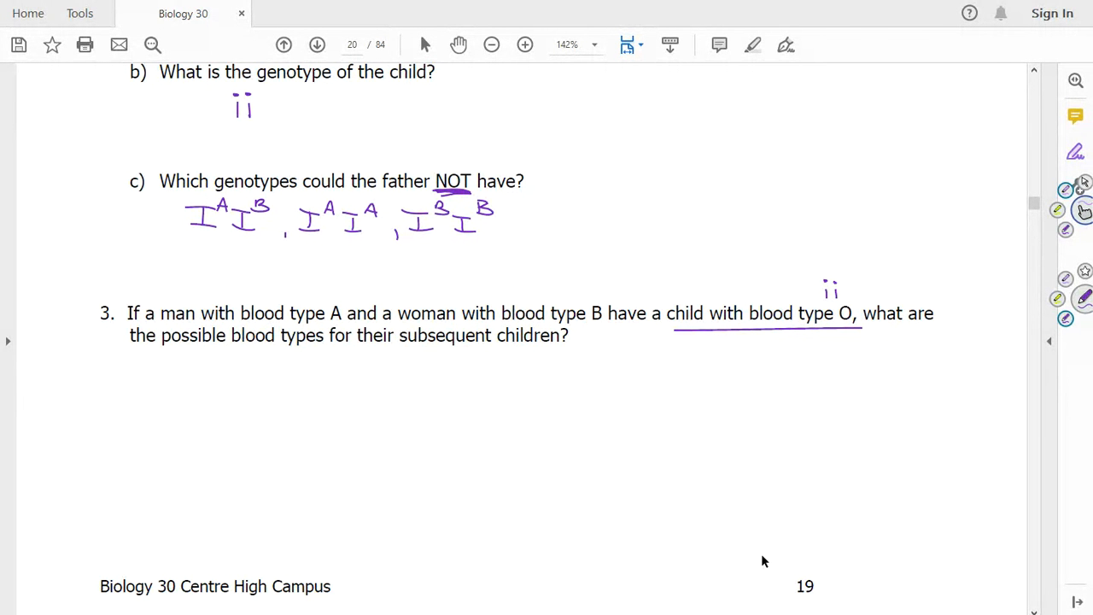
- Highlight 'possible blood types for their subsequent children' and pen parent genotypes I^A i, I^B i
click(179, 376)
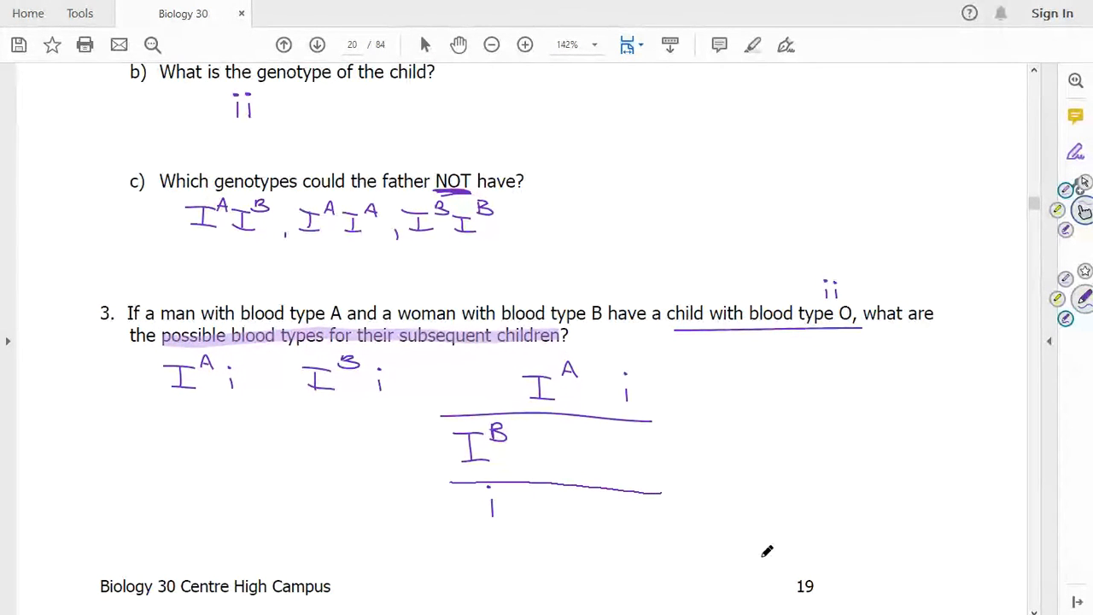
- Draw the Punnett grid with I^A I^B, I^B i, I^A i, ii and write 'phenotypes' beside
drag(512, 367, 525, 538)
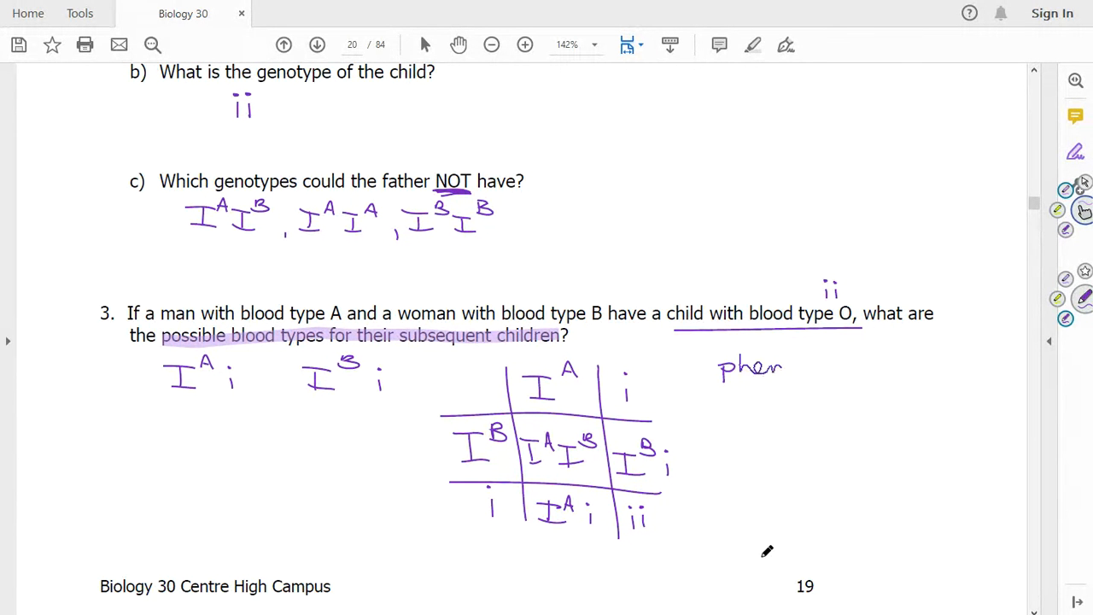
text(otyp)
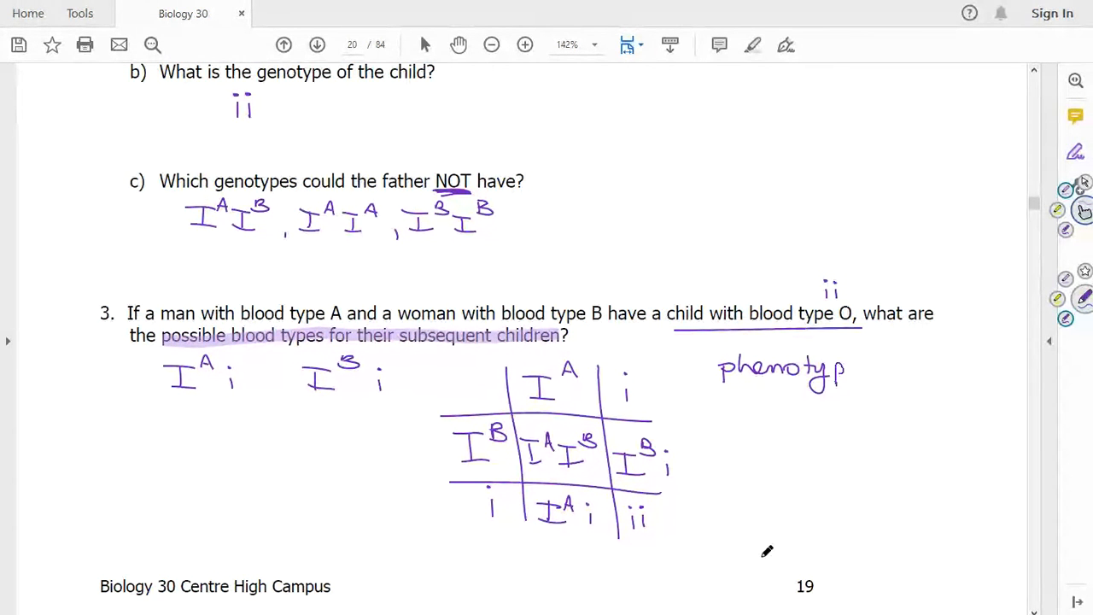
text(es)
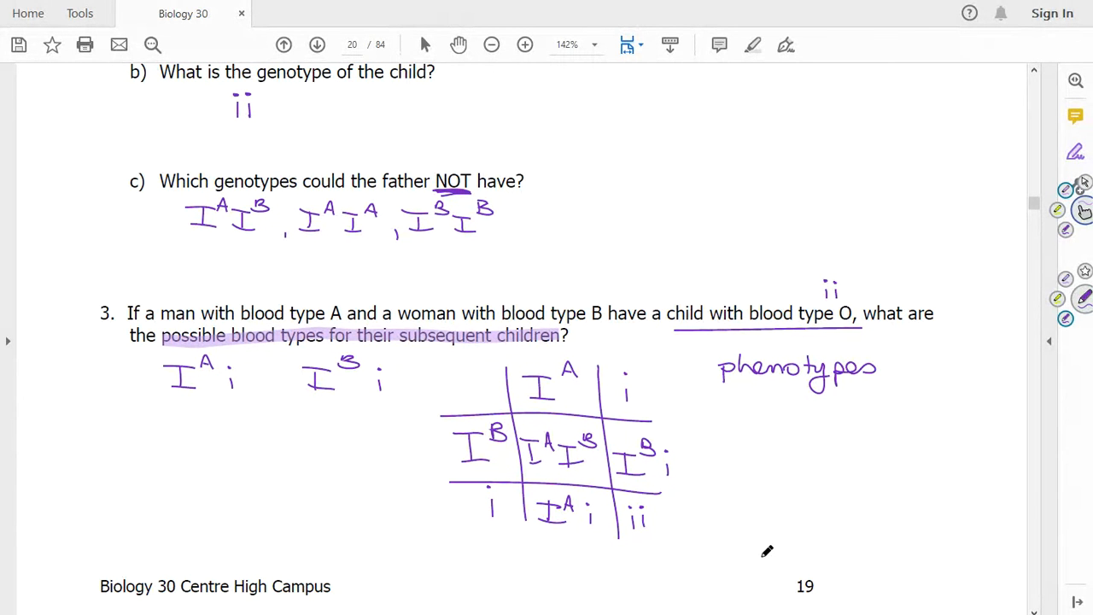